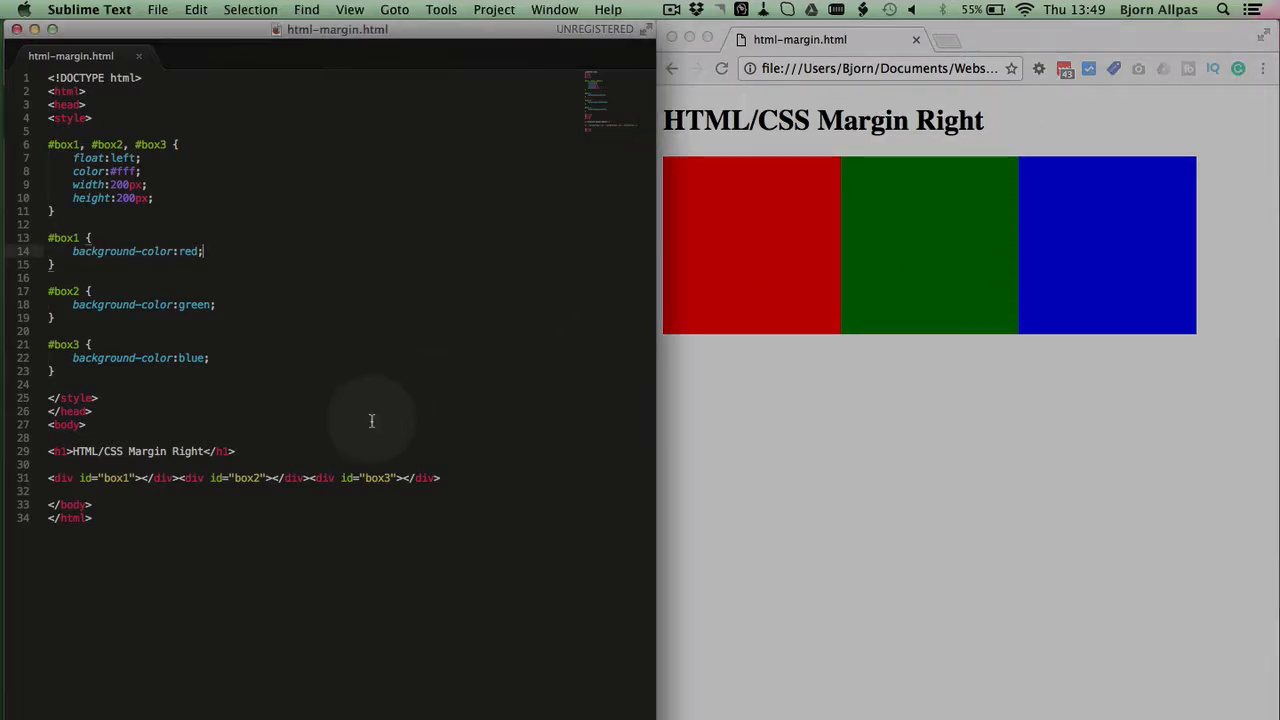
{"action": "mouse_move", "coordinate": [440, 542]}
{"action": "type", "text": " s"}
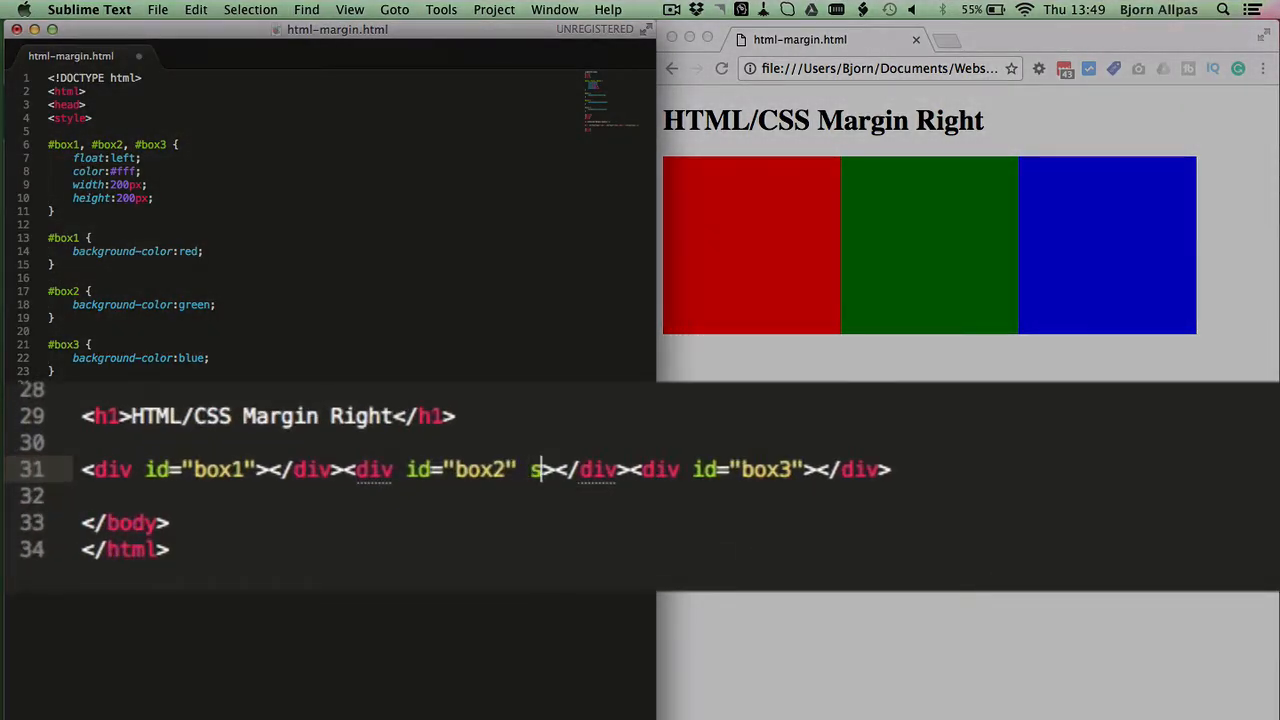
- Add style="margin-right:20px;" to the box2 div tag
{"action": "type", "text": "tyle=\"\""}
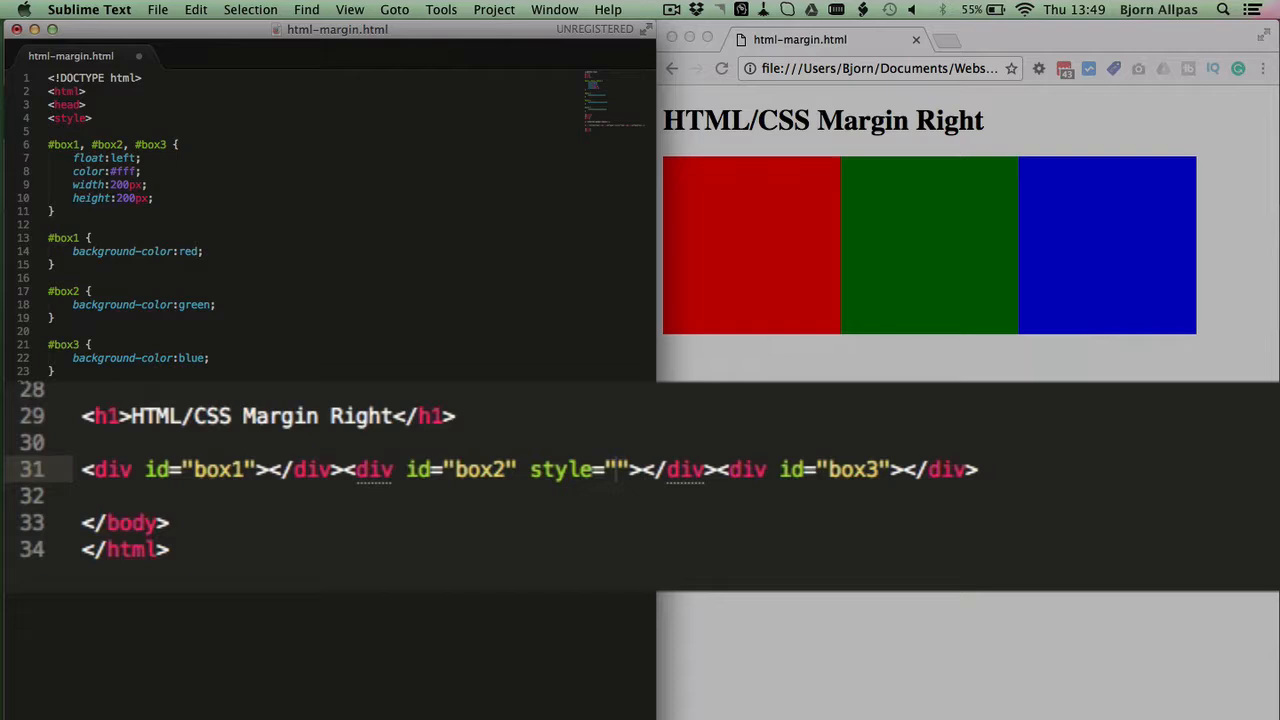
{"action": "type", "text": "margin-right"}
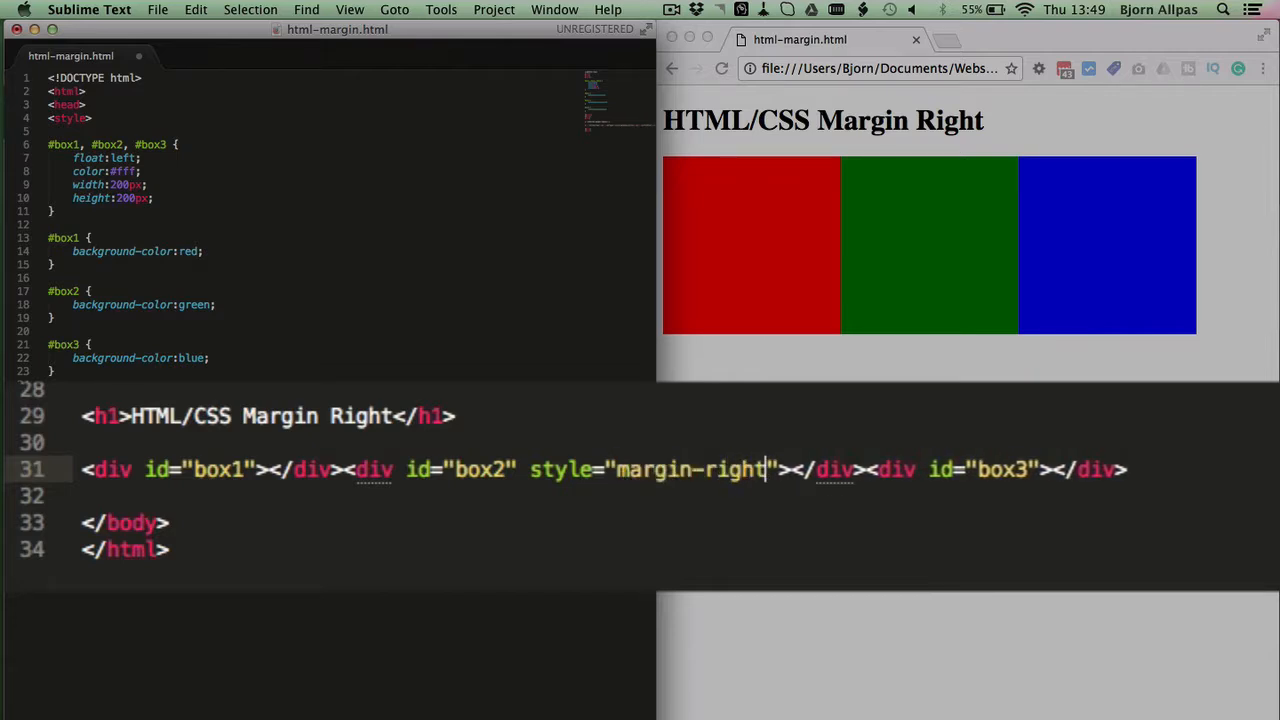
{"action": "type", "text": ":"}
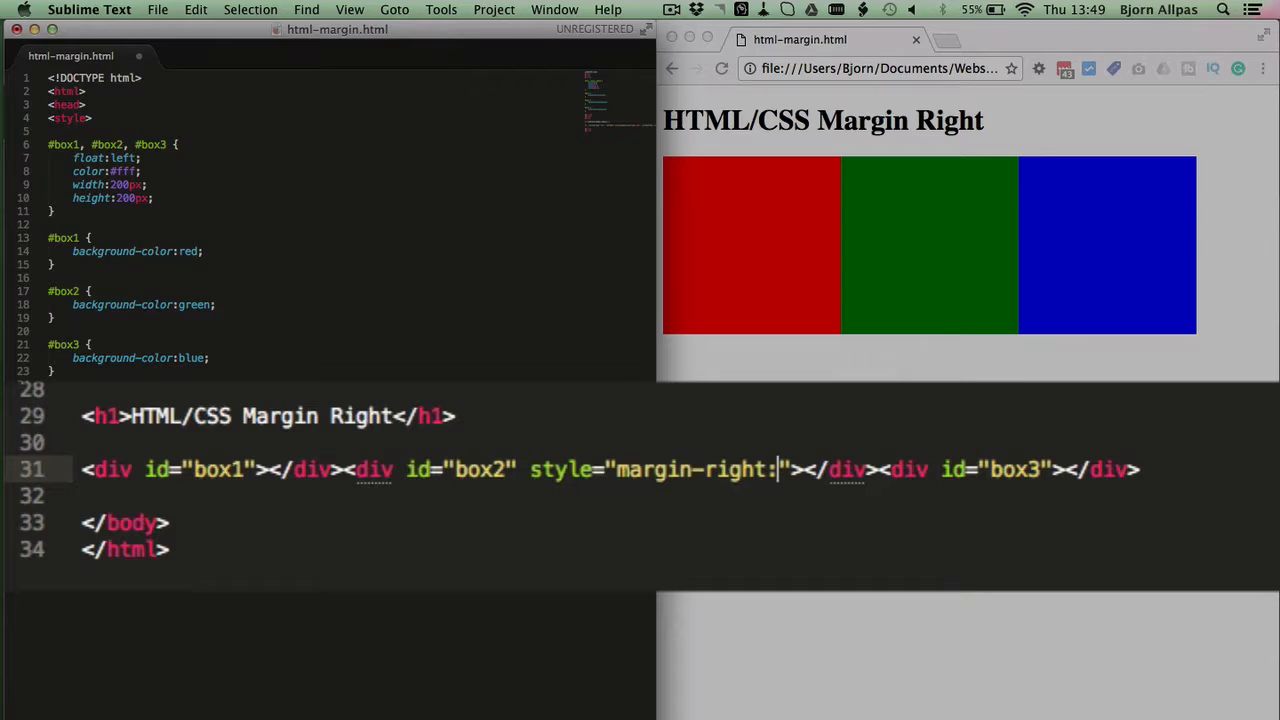
{"action": "type", "text": "20px;"}
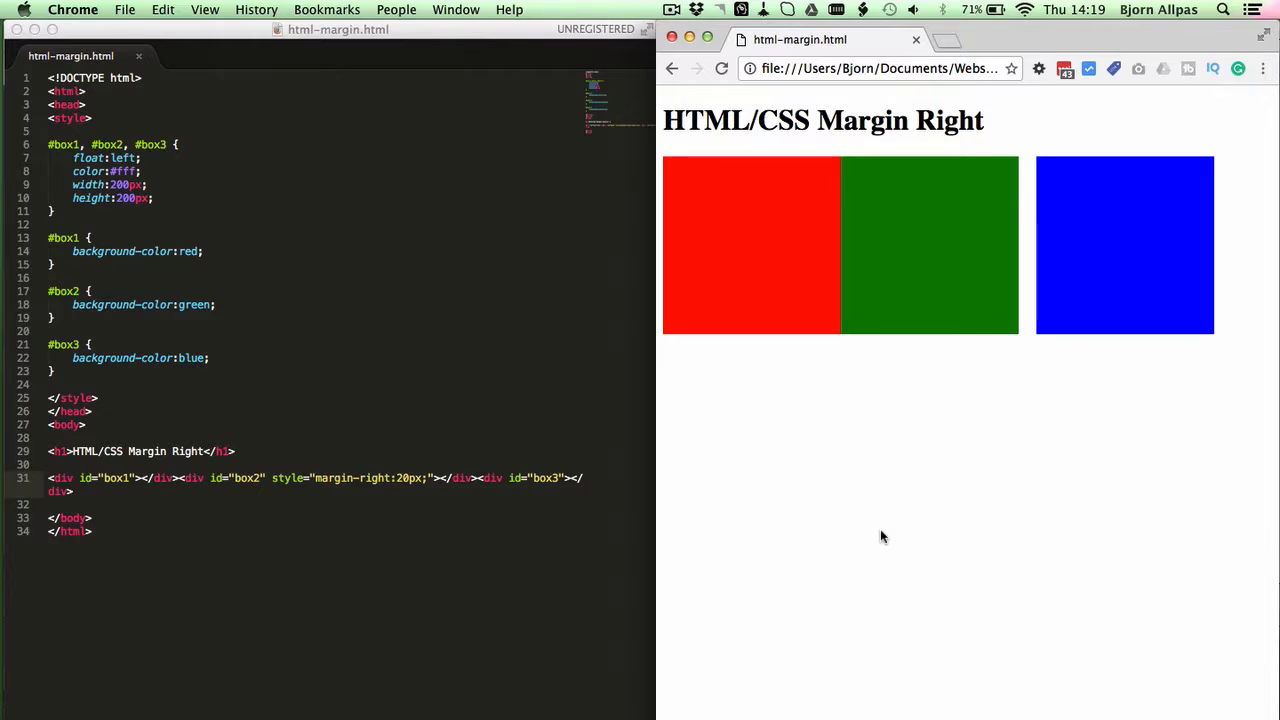
- Refresh the page in Chrome to see the gap after the green box
{"action": "left_click", "coordinate": [293, 498]}
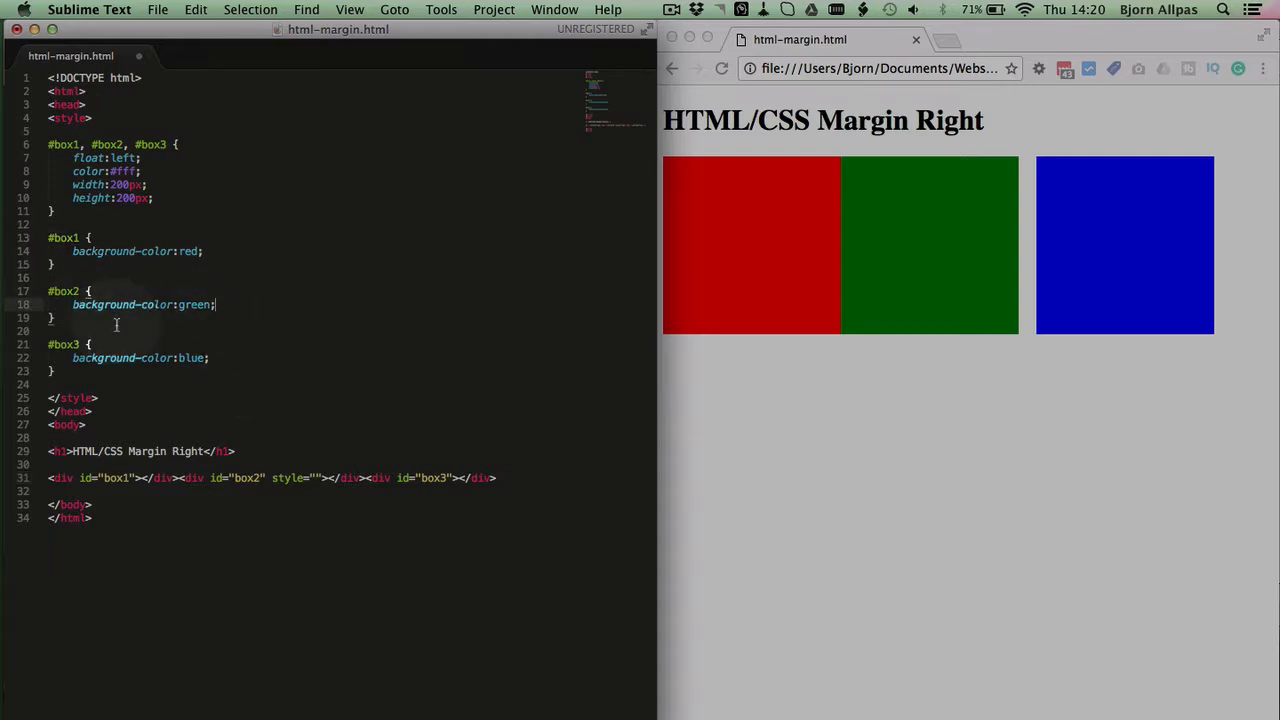
- Add margin-right:20px; to the #box2 rule in the style block
{"action": "type", "text": "margin-right:20px;"}
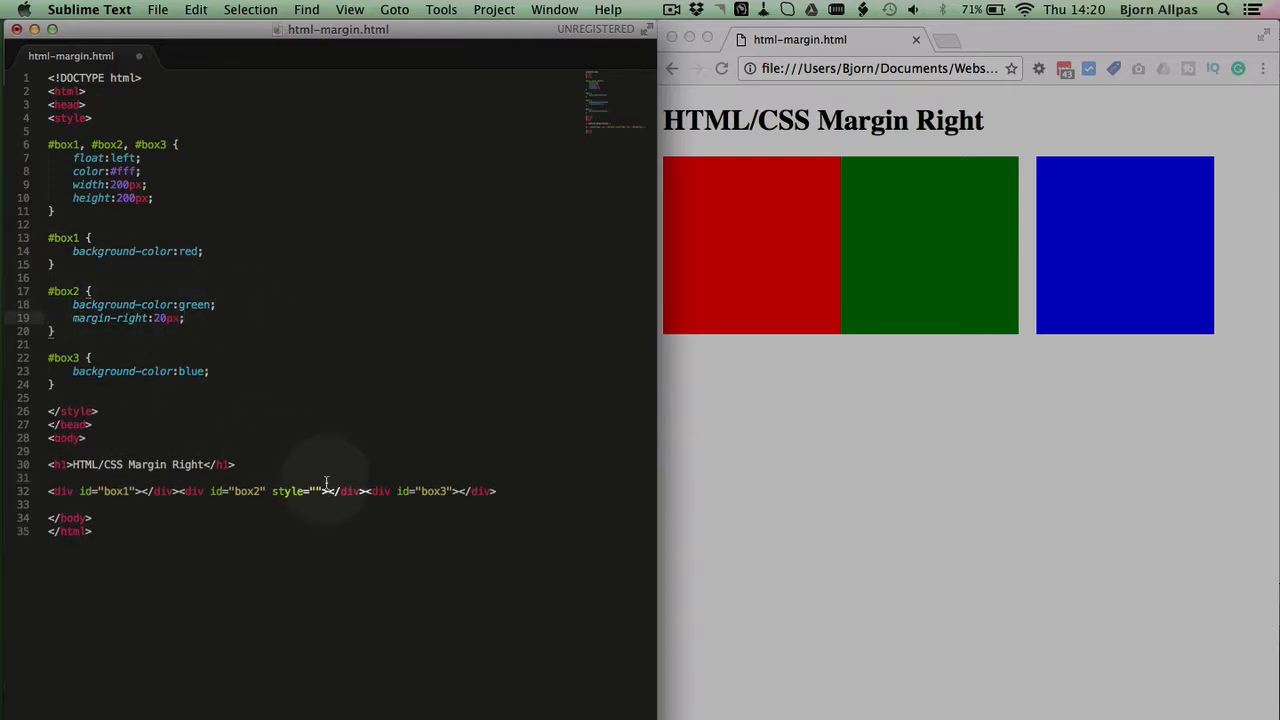